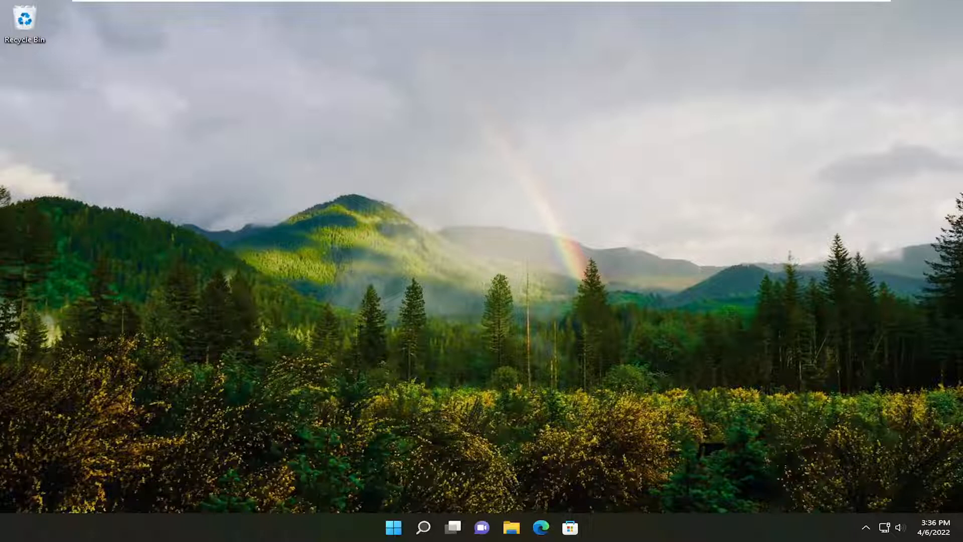
mouse_move(701, 325)
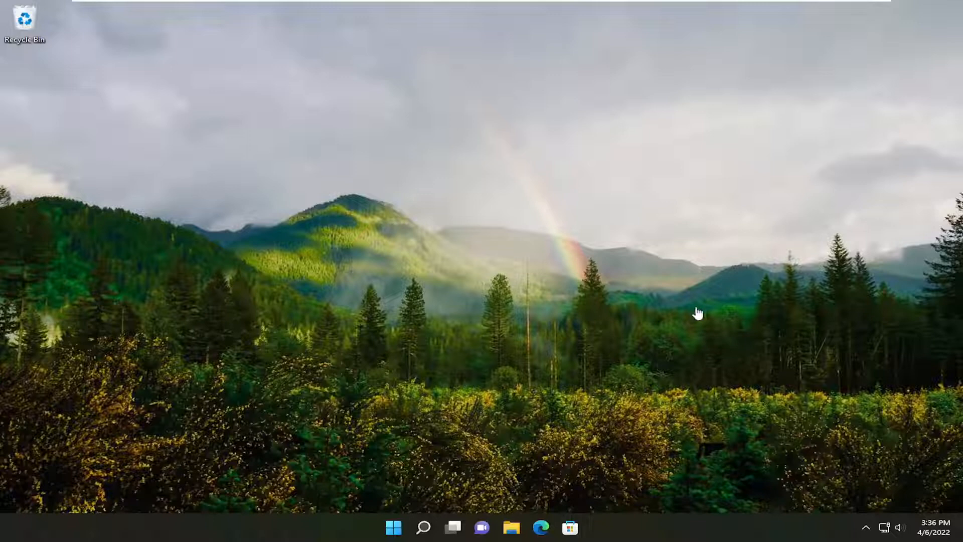
mouse_move(652, 312)
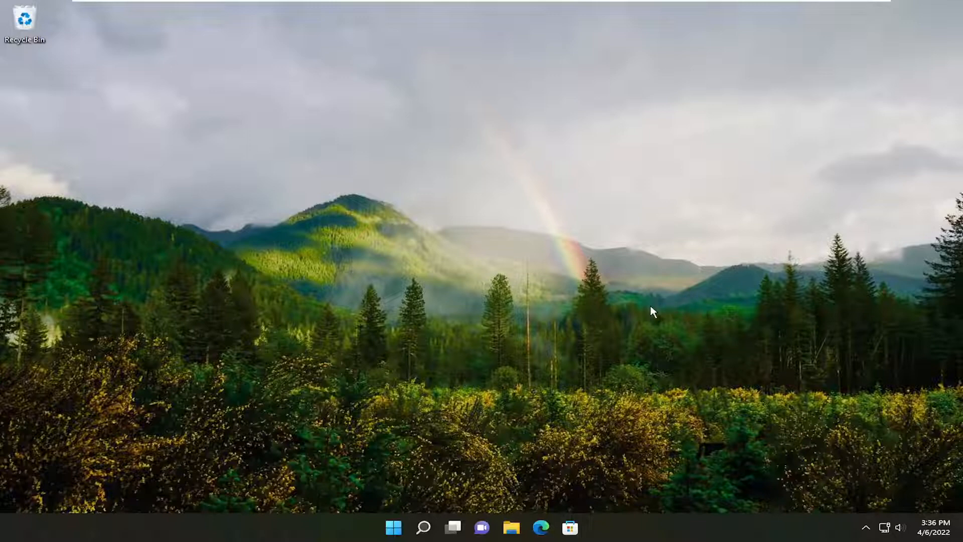
From the Ctrl+Alt+Del screen, launch Task Manager and review its Startup list of programs
key("Ctrl+Alt+Delete")
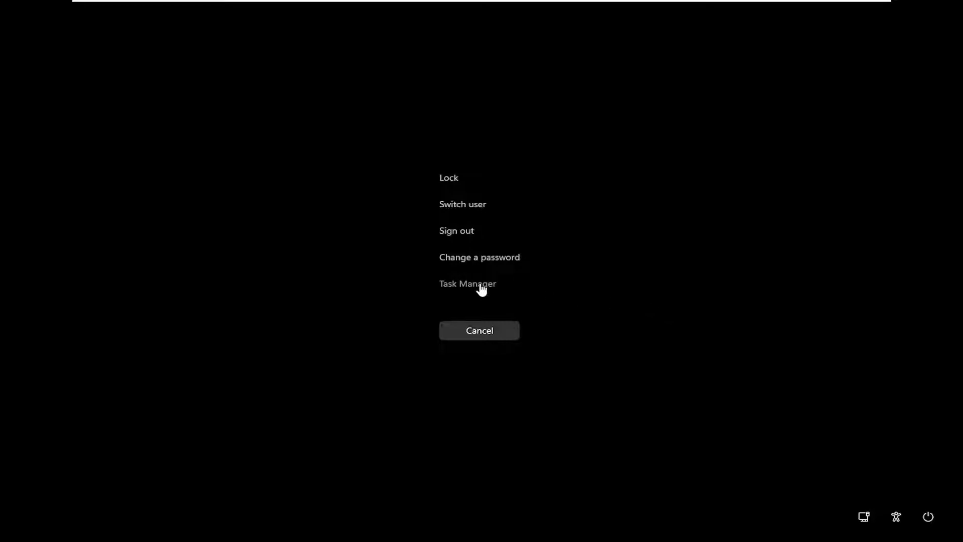
left_click(468, 284)
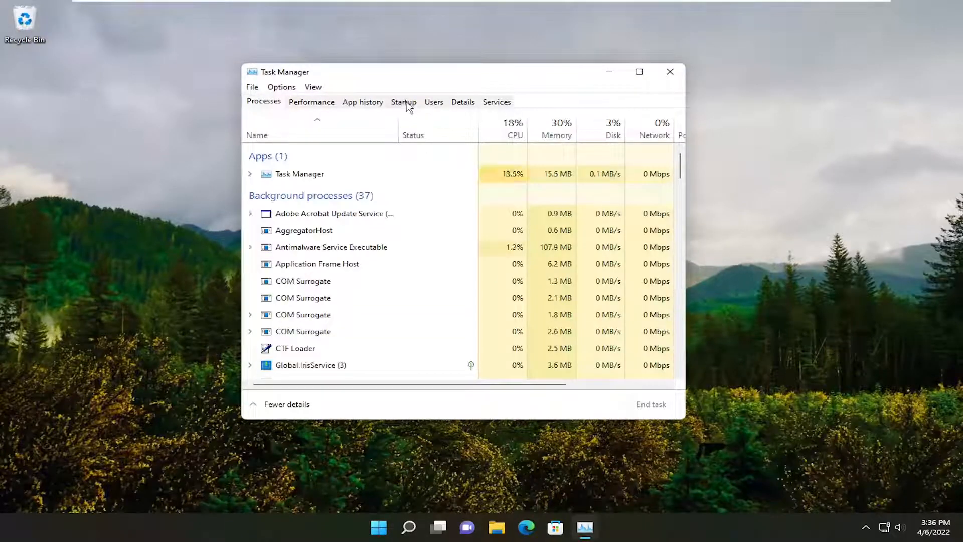
left_click(404, 103)
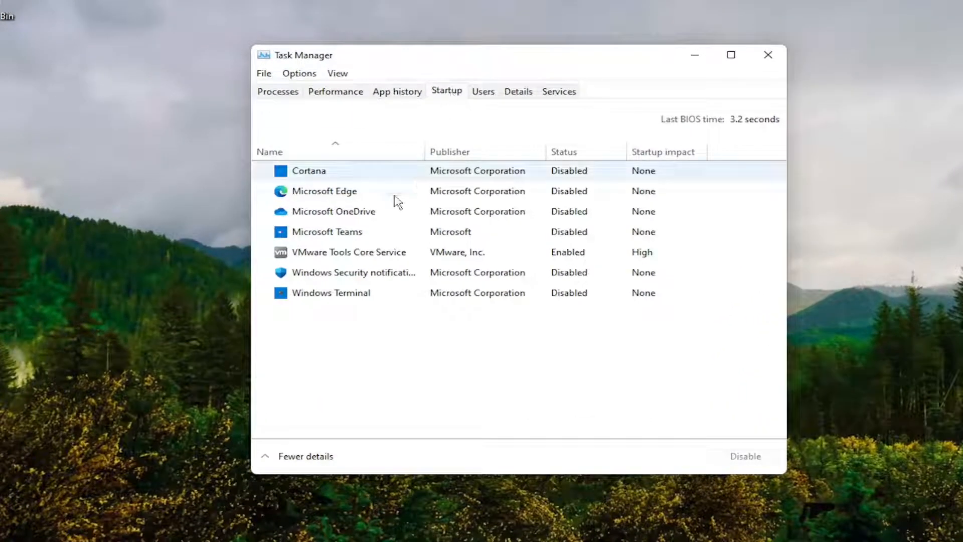
left_click(331, 293)
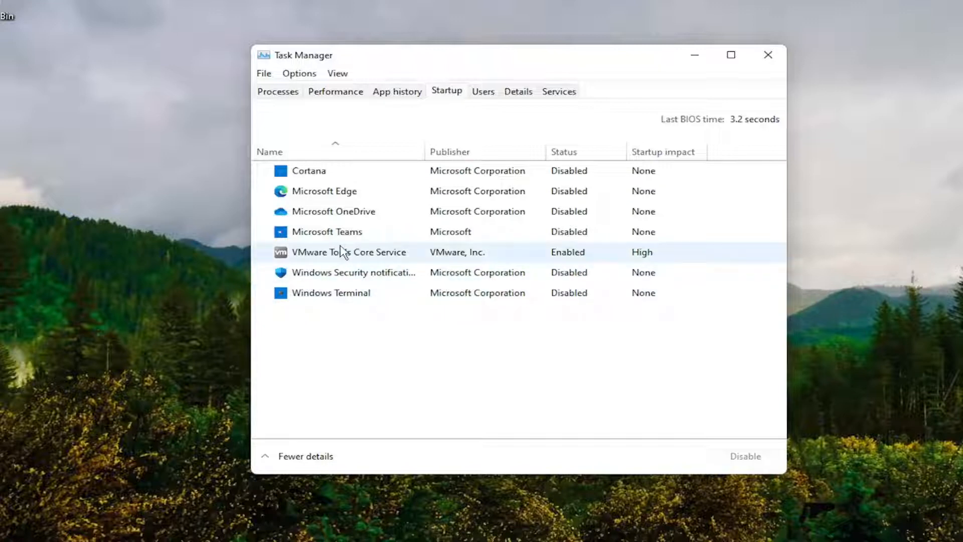
left_click(353, 273)
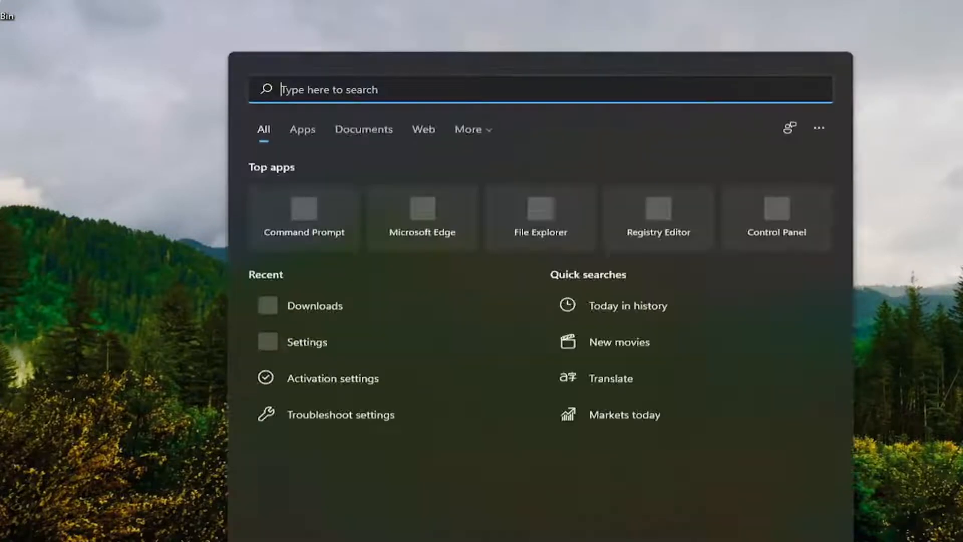
Launch Services via search and set Adobe Acrobat Update Service to Disabled, then stop it
type("services")
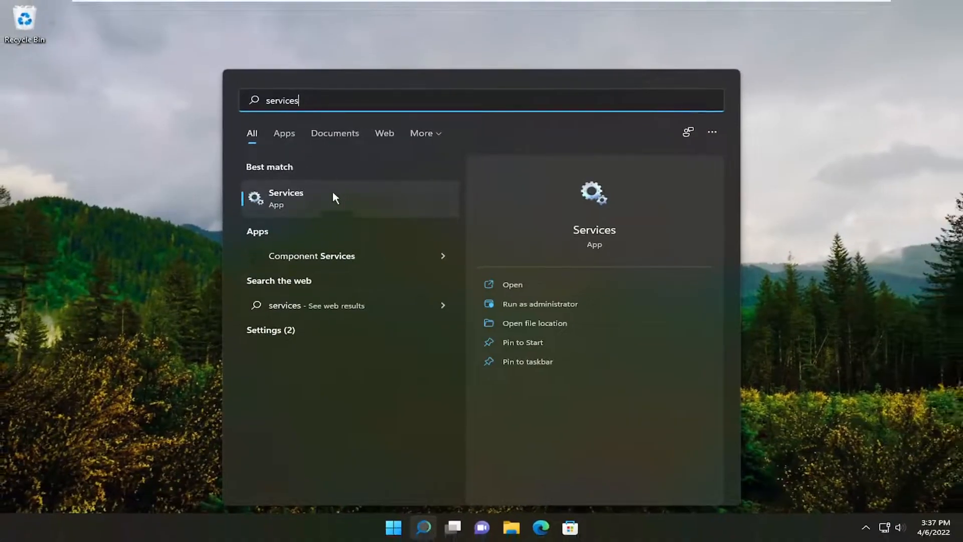
left_click(286, 198)
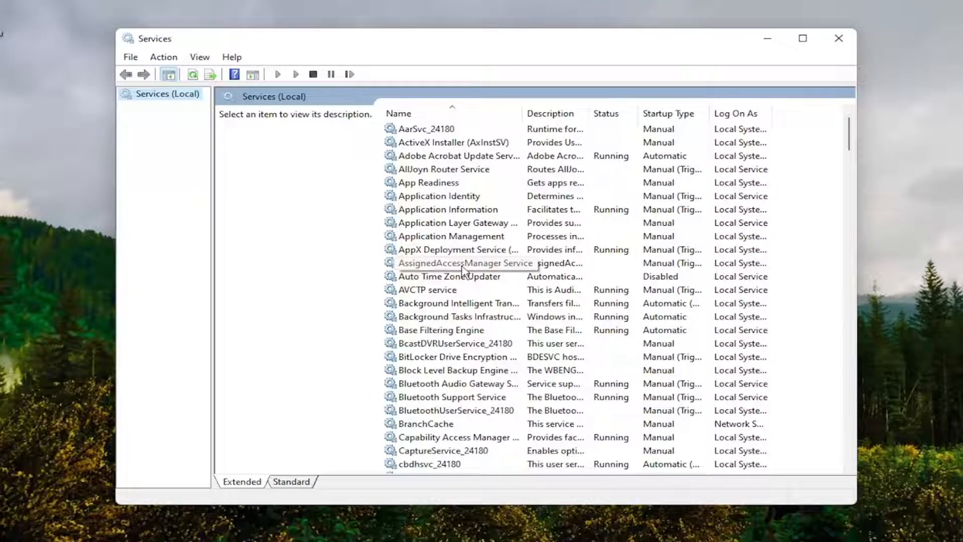
mouse_move(440, 217)
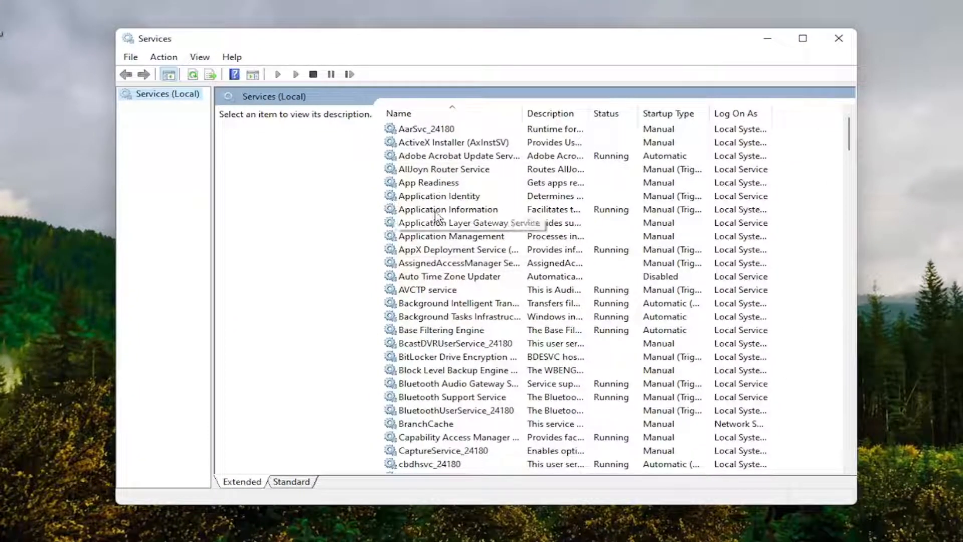
double_click(451, 156)
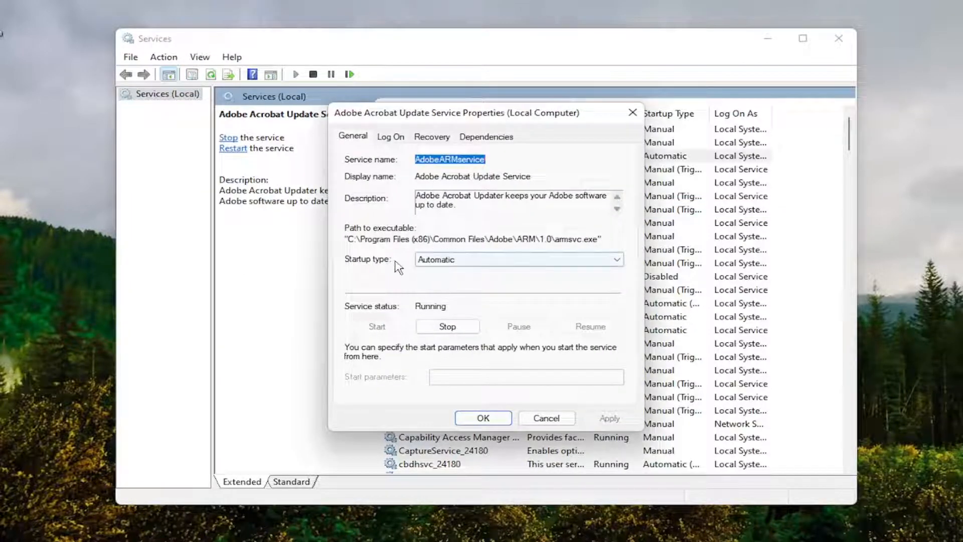
left_click(519, 259)
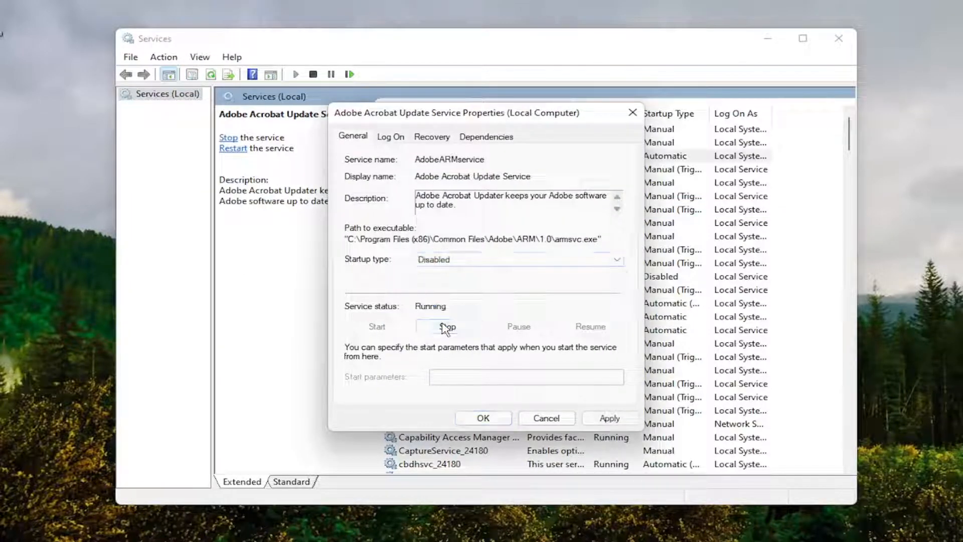
left_click(447, 327)
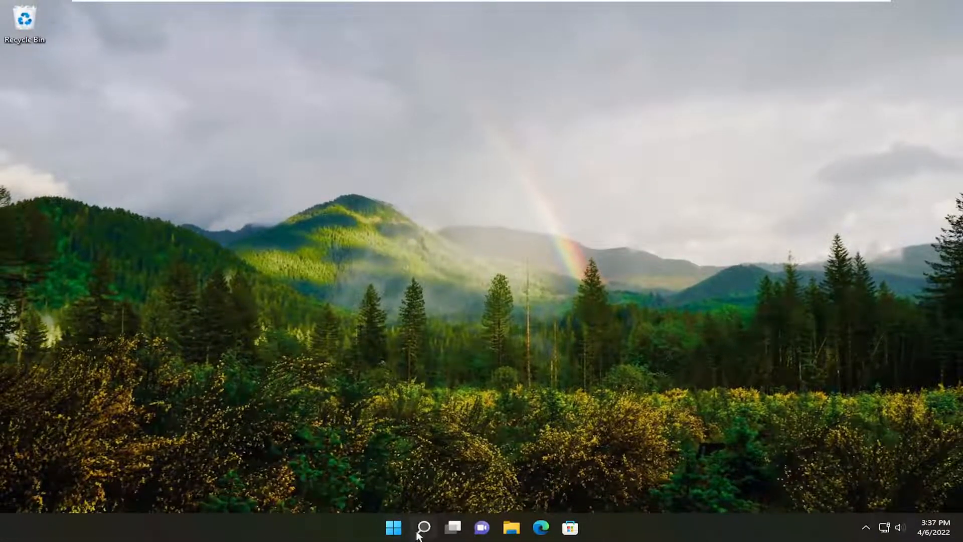
Launch Task Scheduler from a taskbar search for 'task scheduler'
left_click(422, 528)
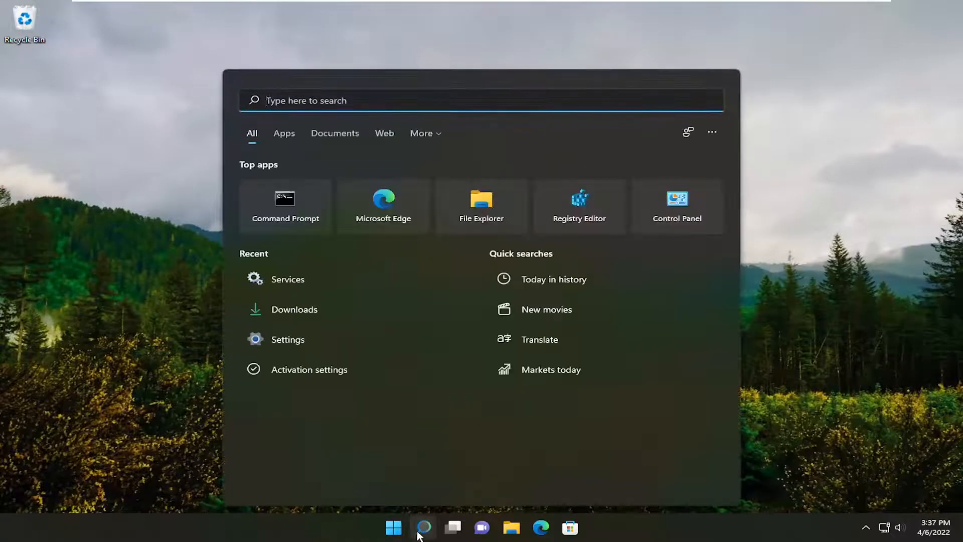
type("task scheduler")
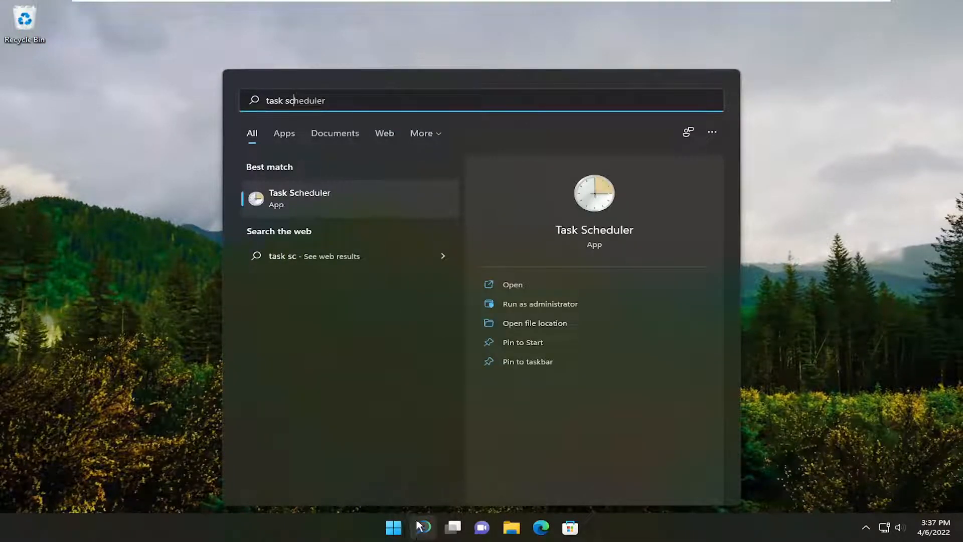
left_click(300, 198)
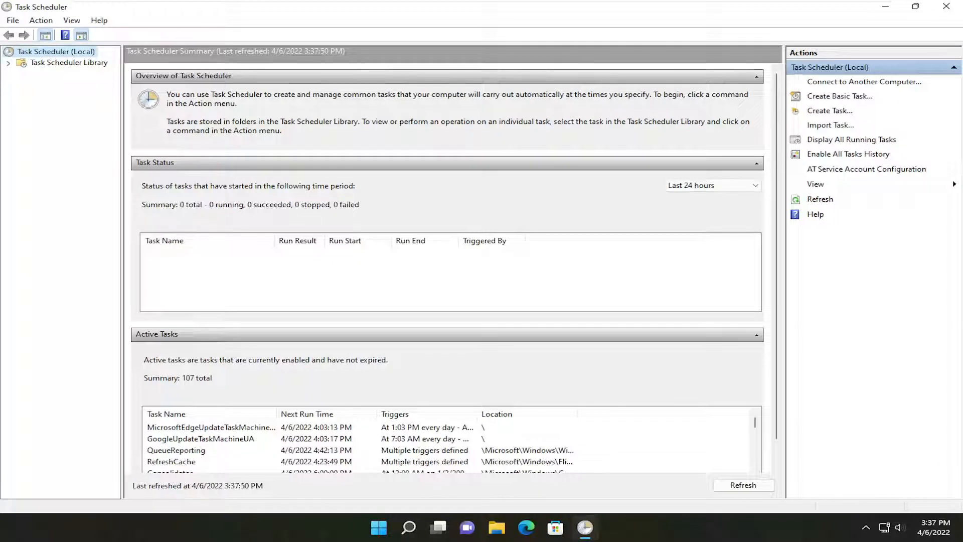
mouse_move(857, 389)
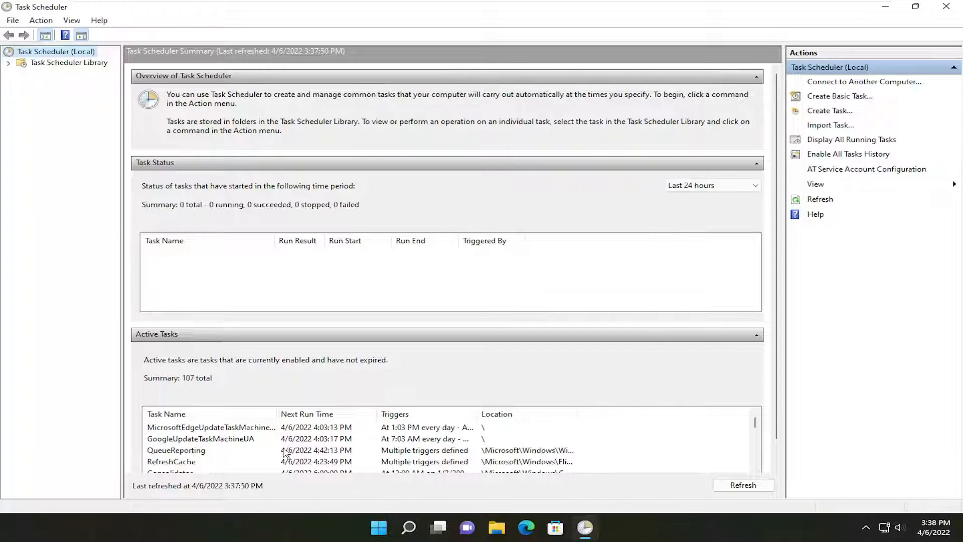
Disable the Adobe Acrobat Update Task in the library, then sort tasks by triggers and back by name
scroll("down", 3)
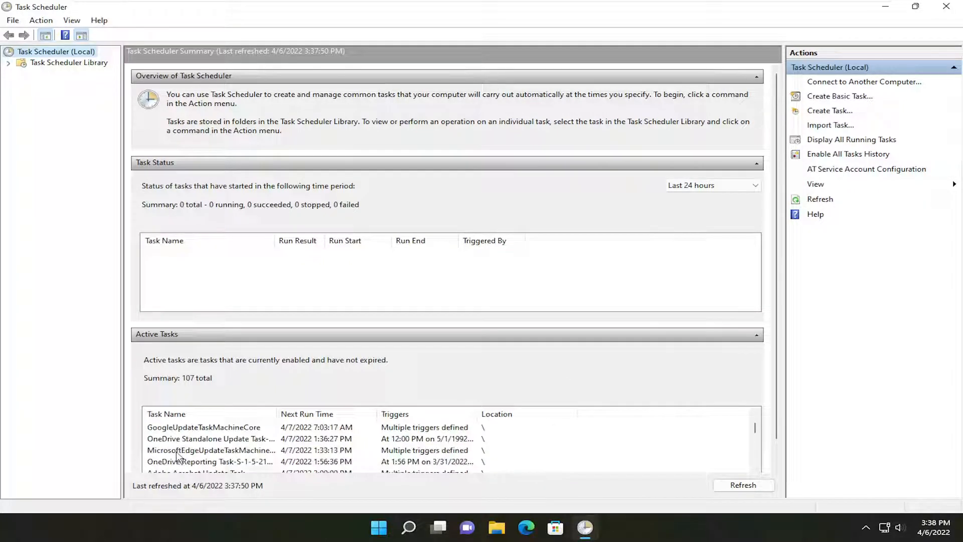
scroll("down", 3)
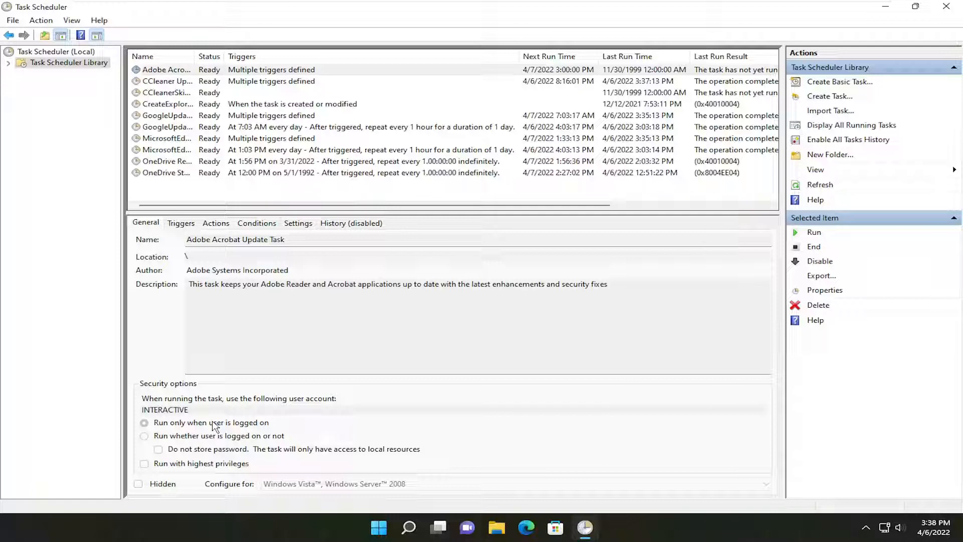
left_click(820, 261)
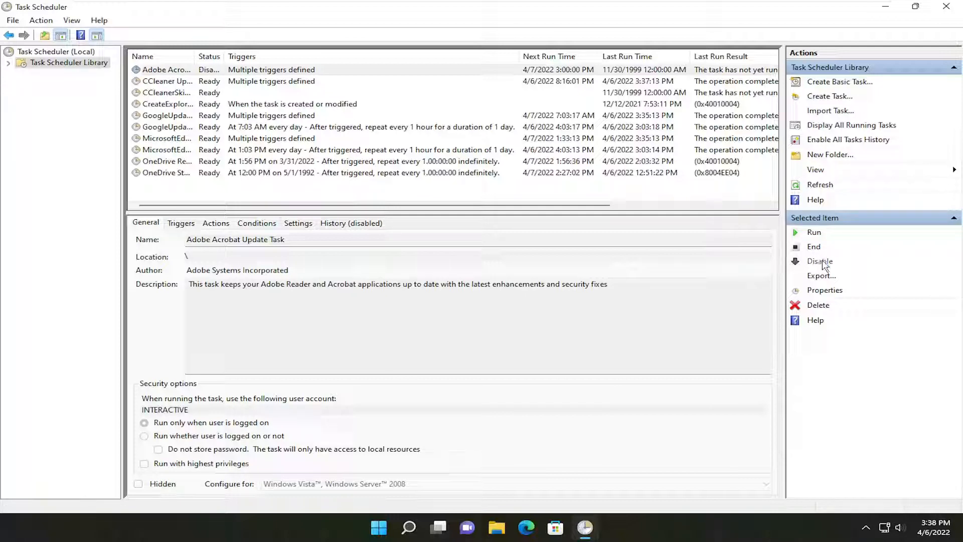
left_click(820, 261)
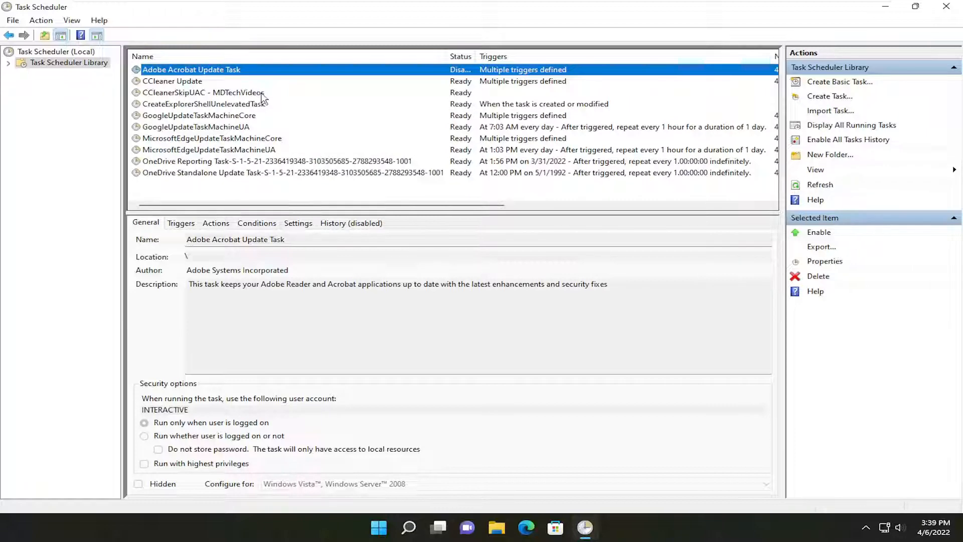
left_click(513, 56)
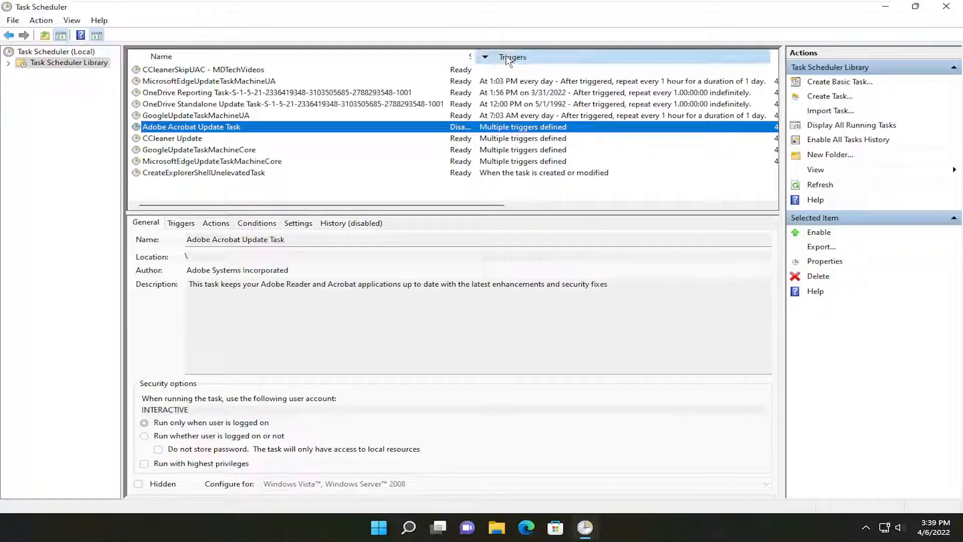
left_click(162, 56)
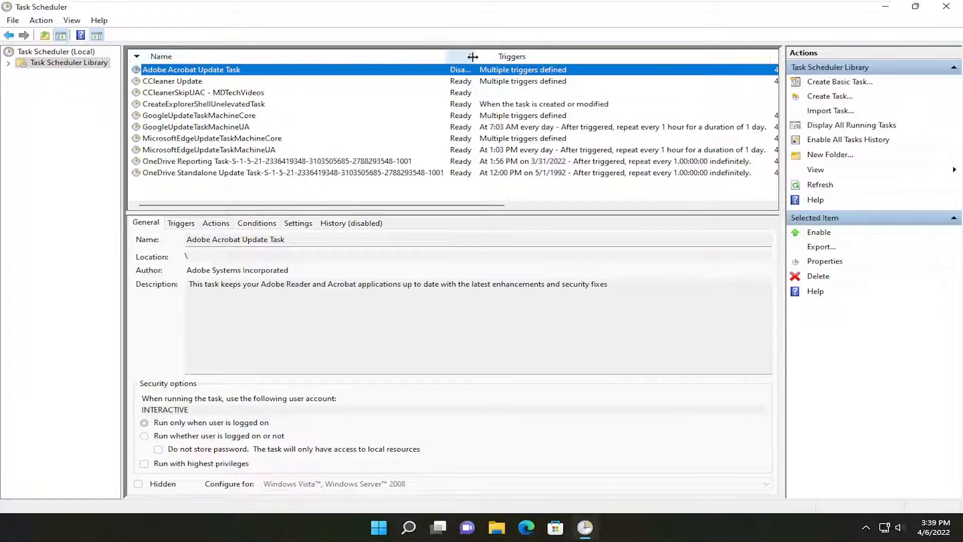